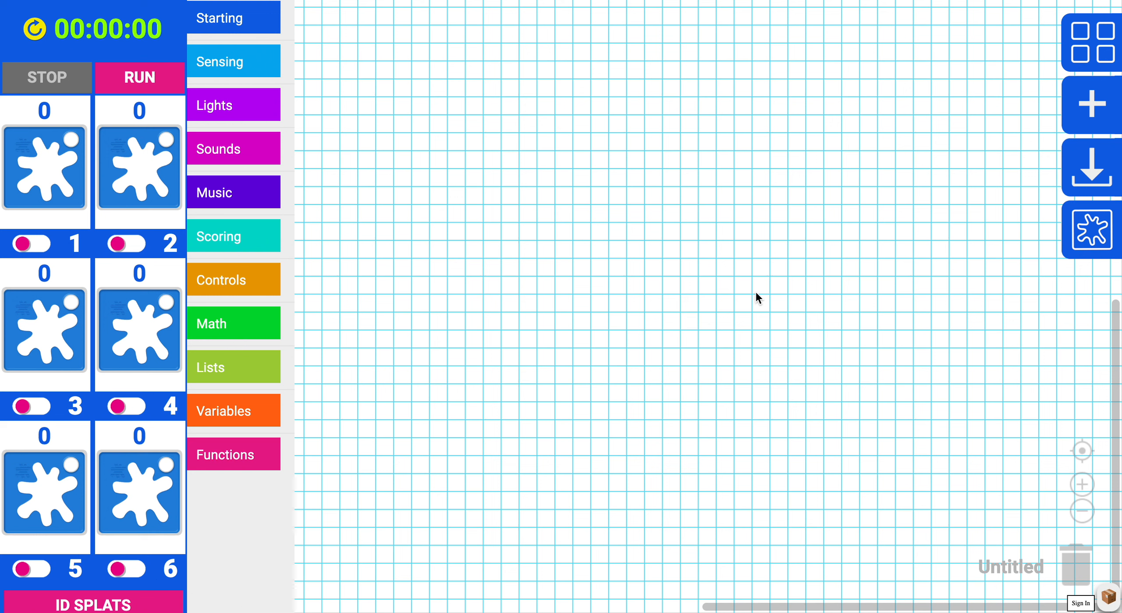
pyautogui.moveTo(353, 388)
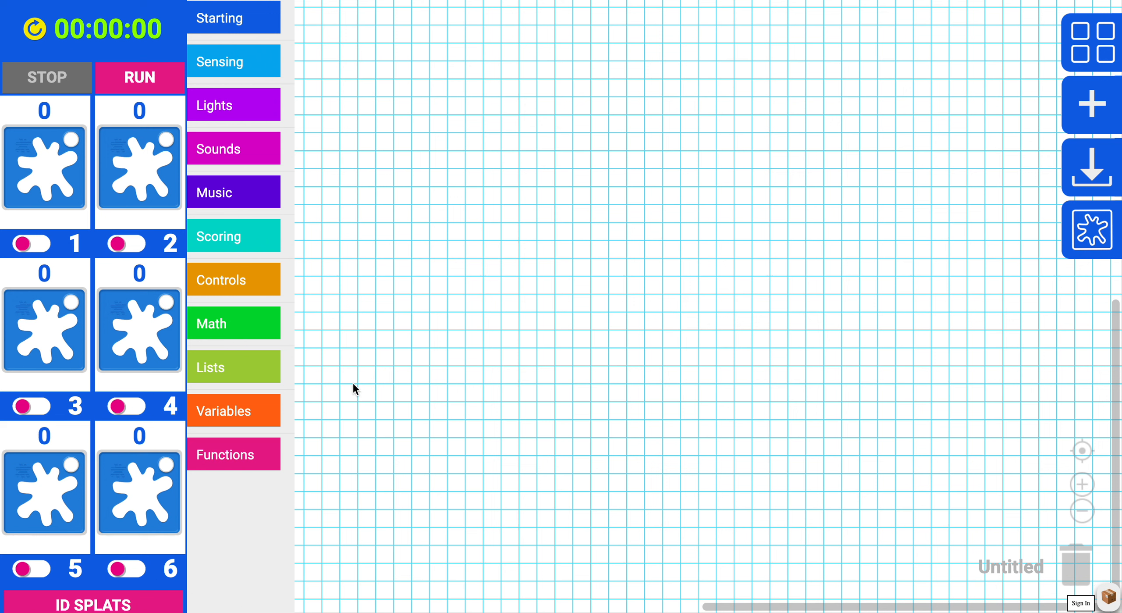
# Show the Lists block category beside the empty workspace.
pyautogui.click(209, 366)
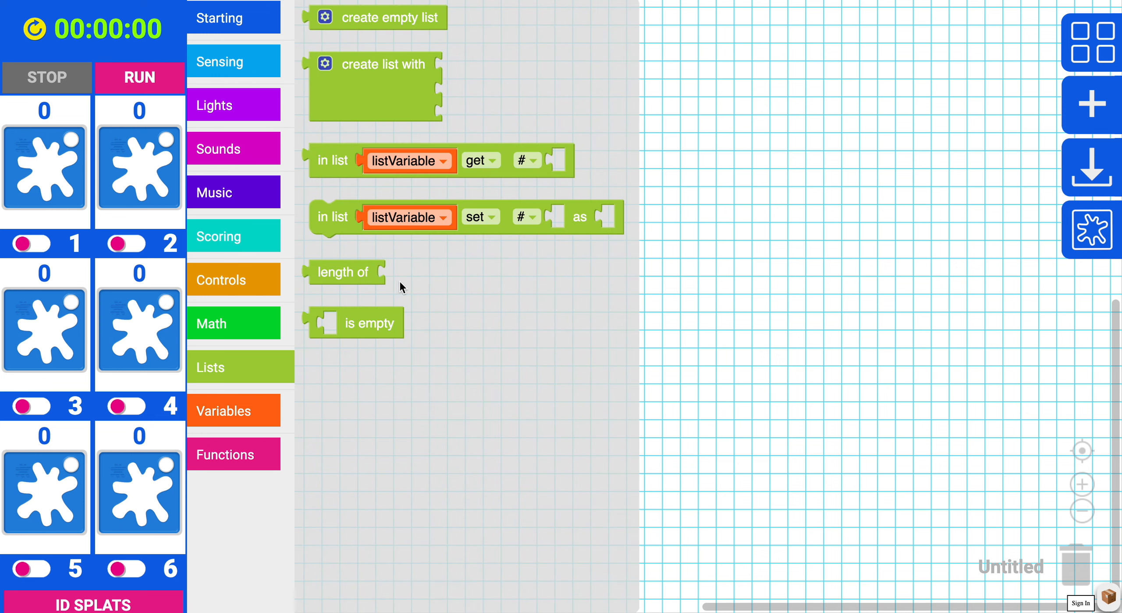
pyautogui.moveTo(439, 285)
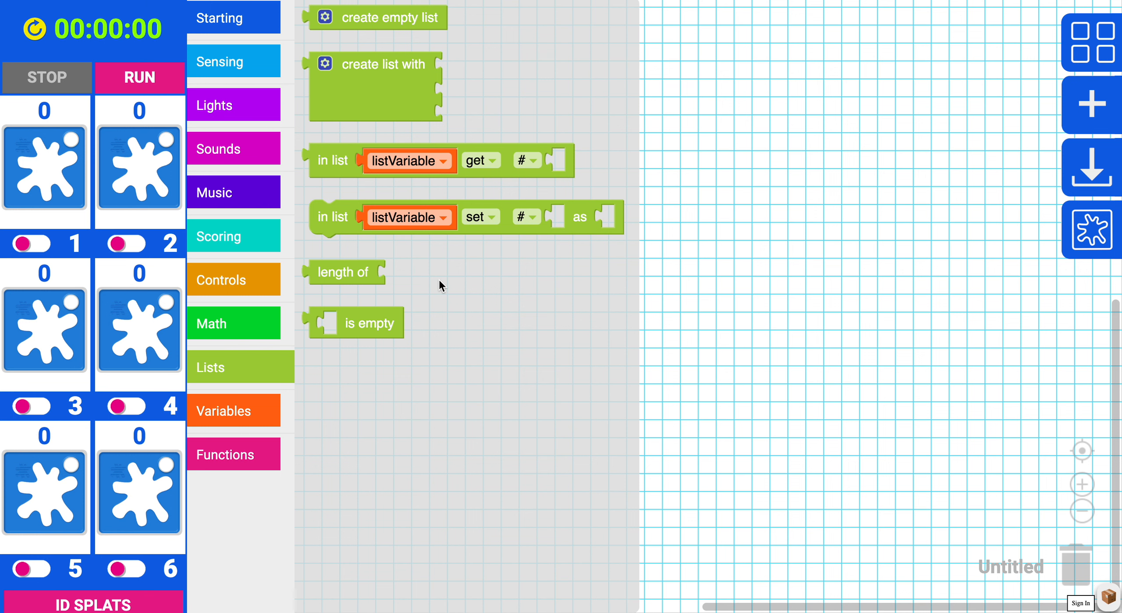
# Create a new variable named setcolor from the Variables category.
pyautogui.click(223, 410)
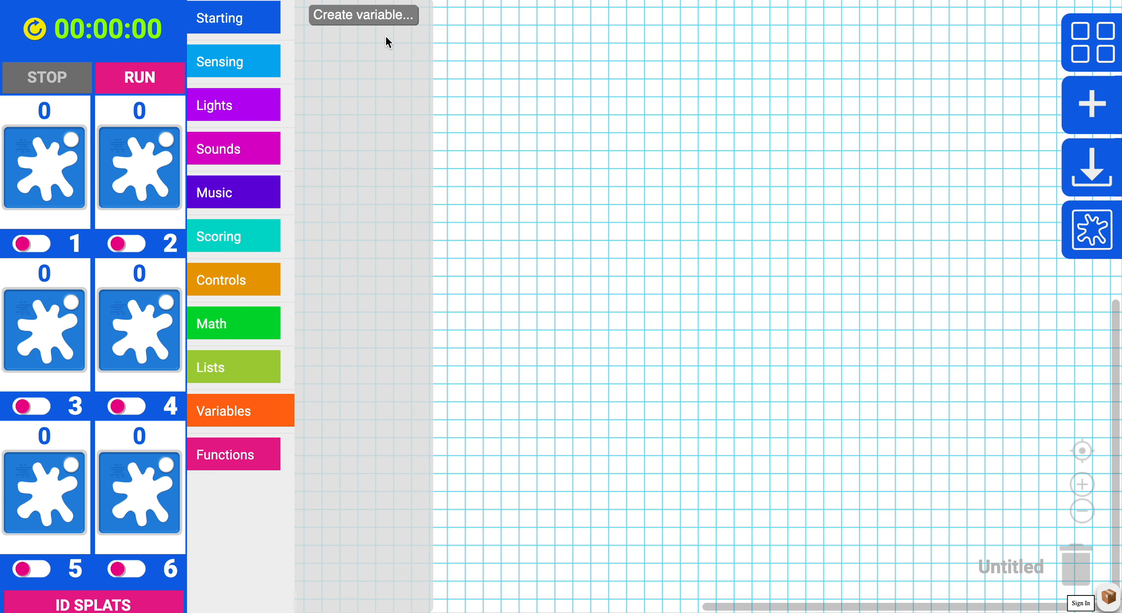
pyautogui.click(363, 14)
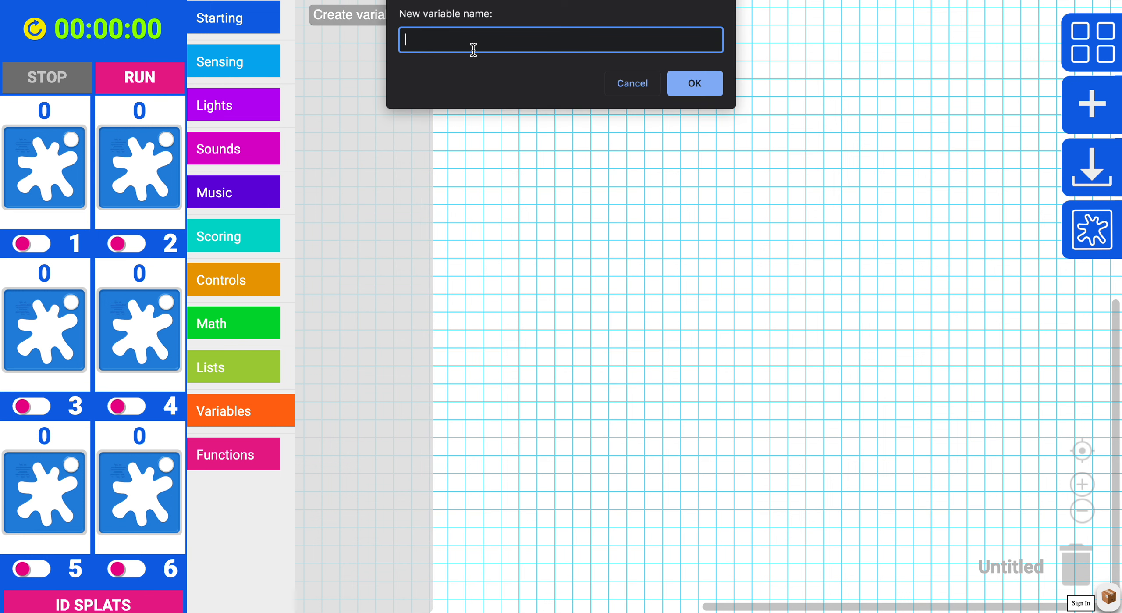
pyautogui.write('set')
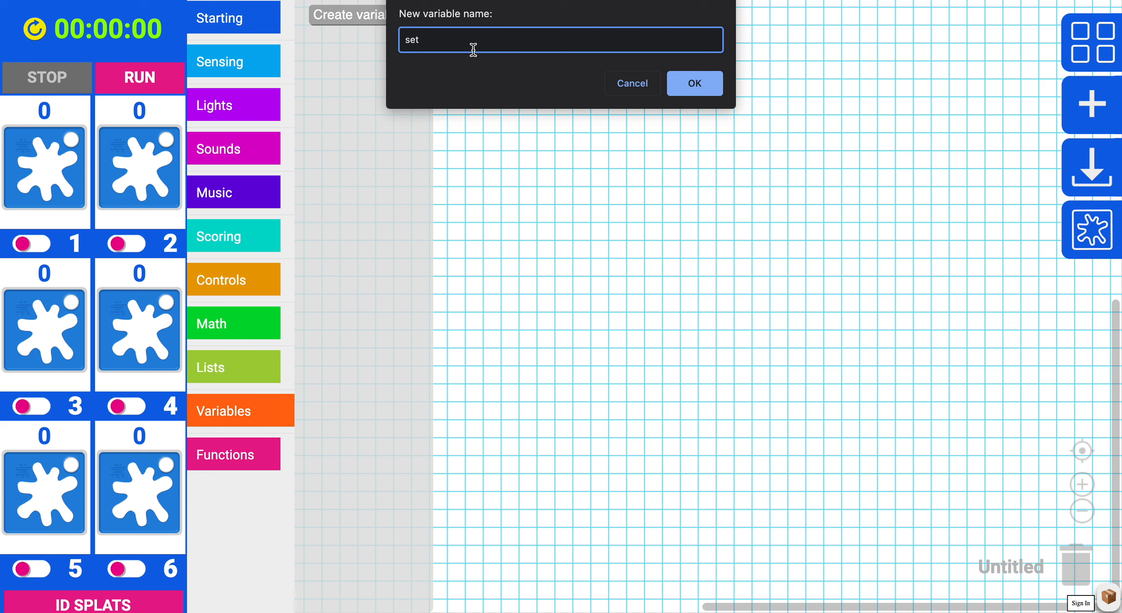
pyautogui.write('color')
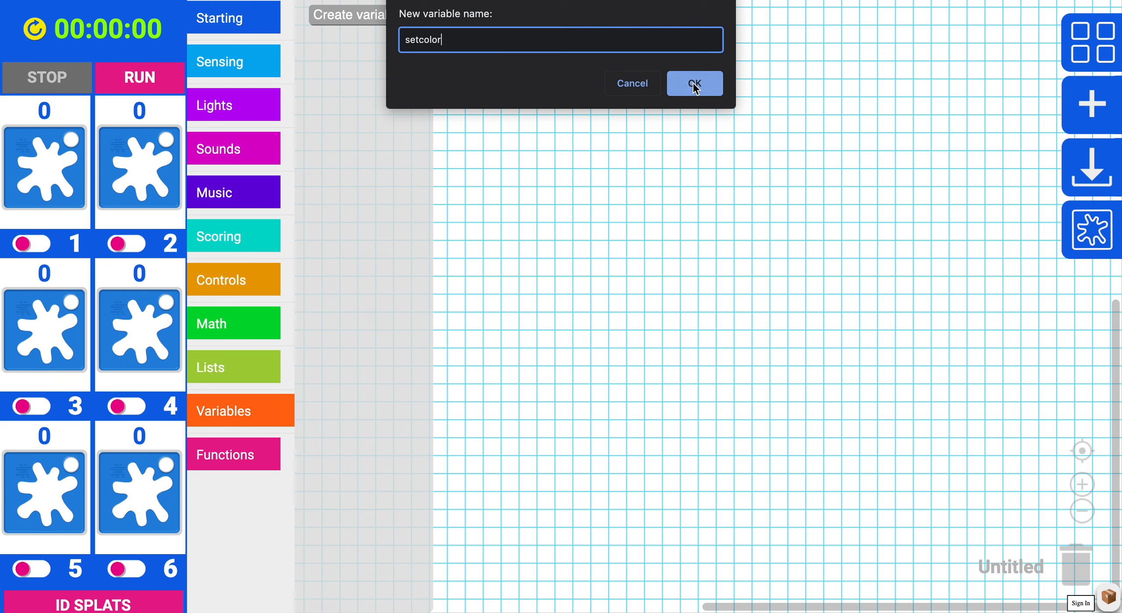
pyautogui.click(693, 84)
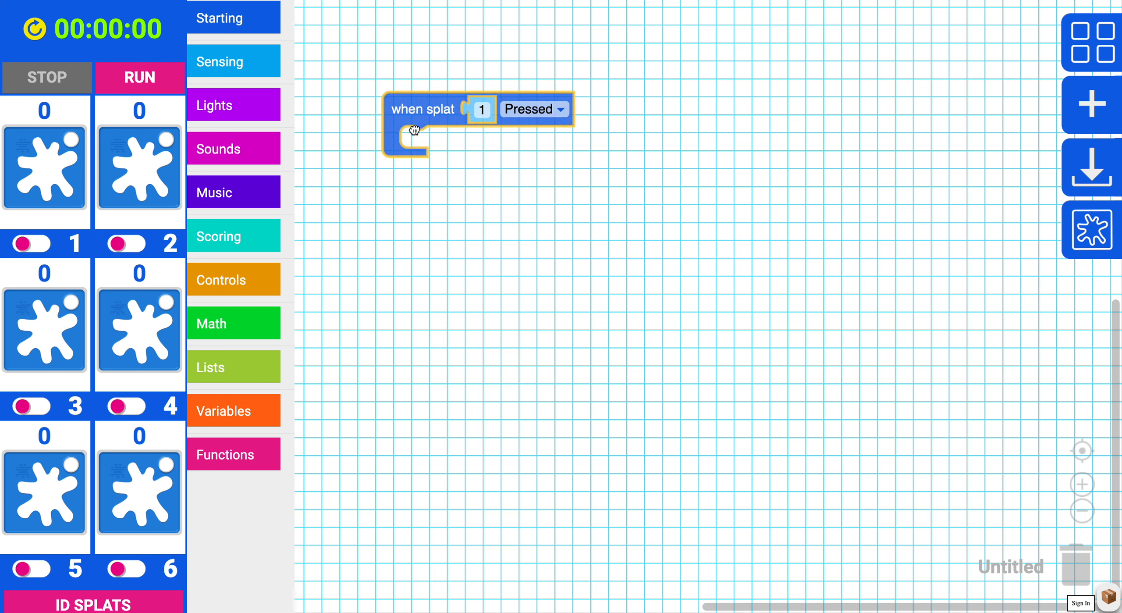
# Set setcolor to an empty 'create list with' block under when splat 1 pressed.
pyautogui.click(223, 410)
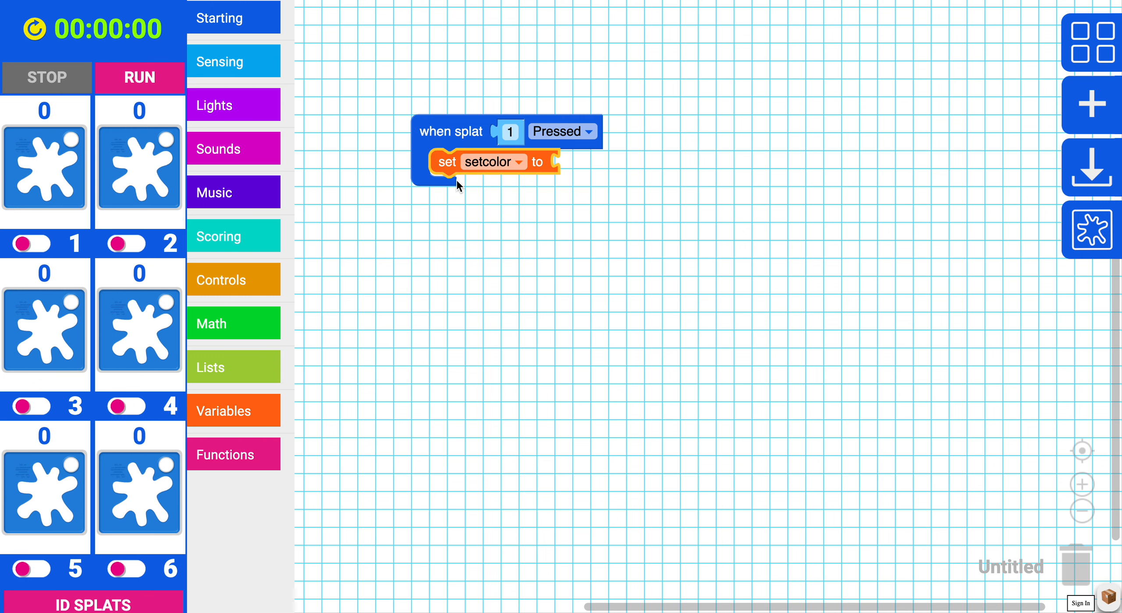
pyautogui.moveTo(315, 377)
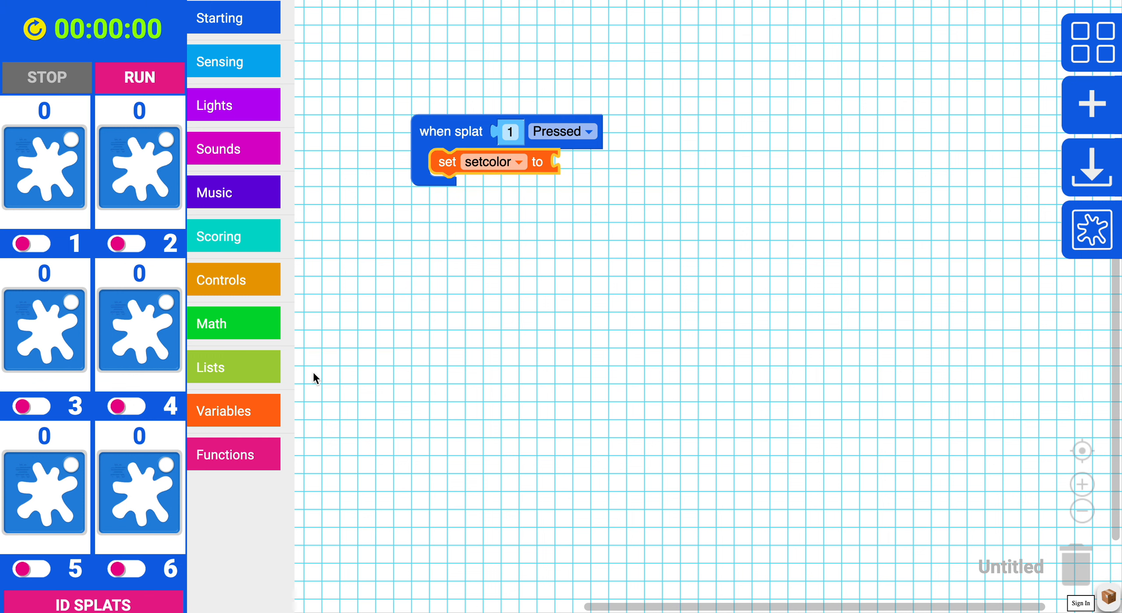
pyautogui.click(209, 367)
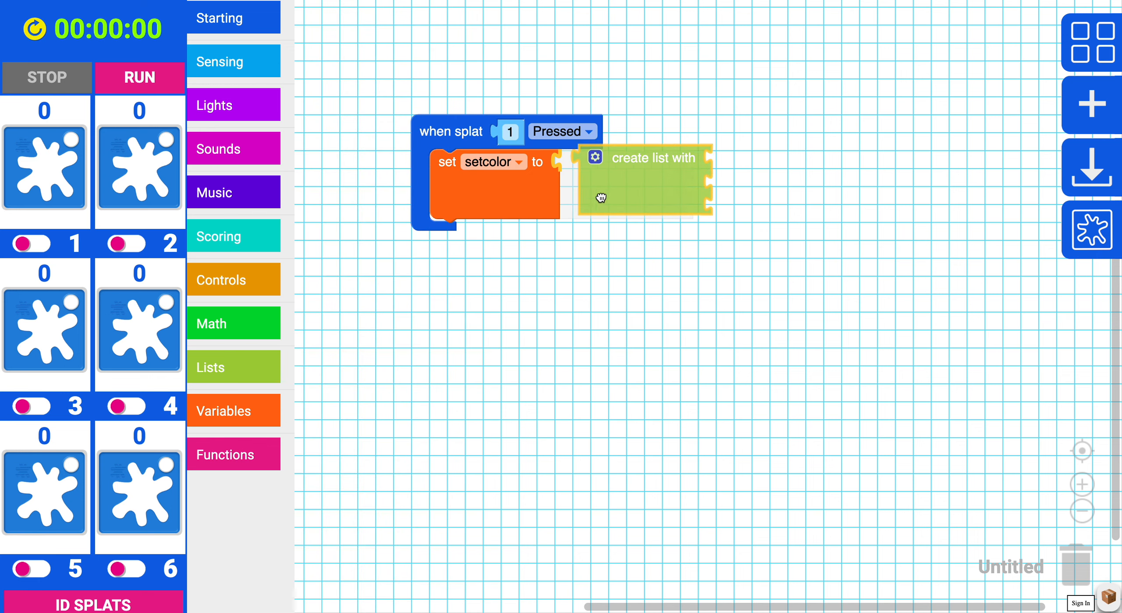
pyautogui.moveTo(601, 198); pyautogui.dragTo(579, 161)
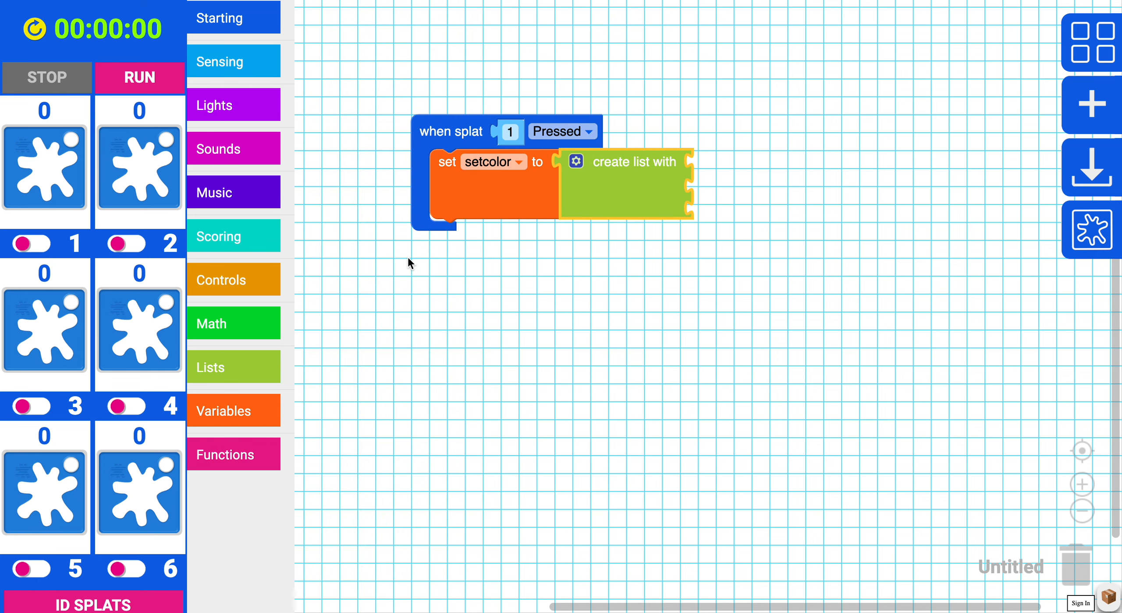
pyautogui.moveTo(351, 268)
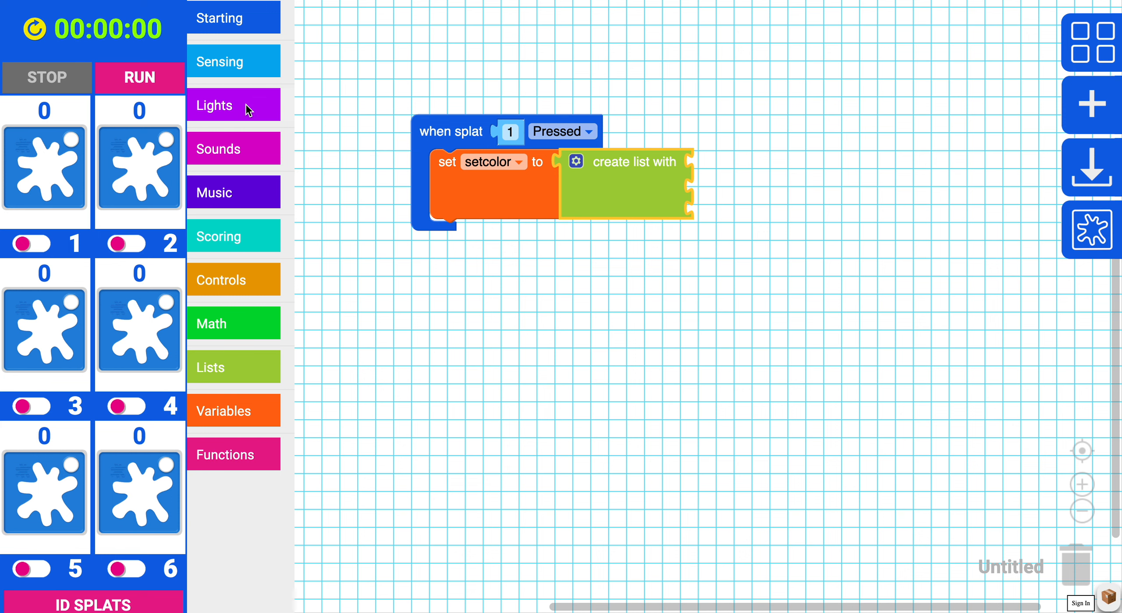
# Fill the setcolor list with four Green colour items, adding a fourth slot.
pyautogui.click(214, 106)
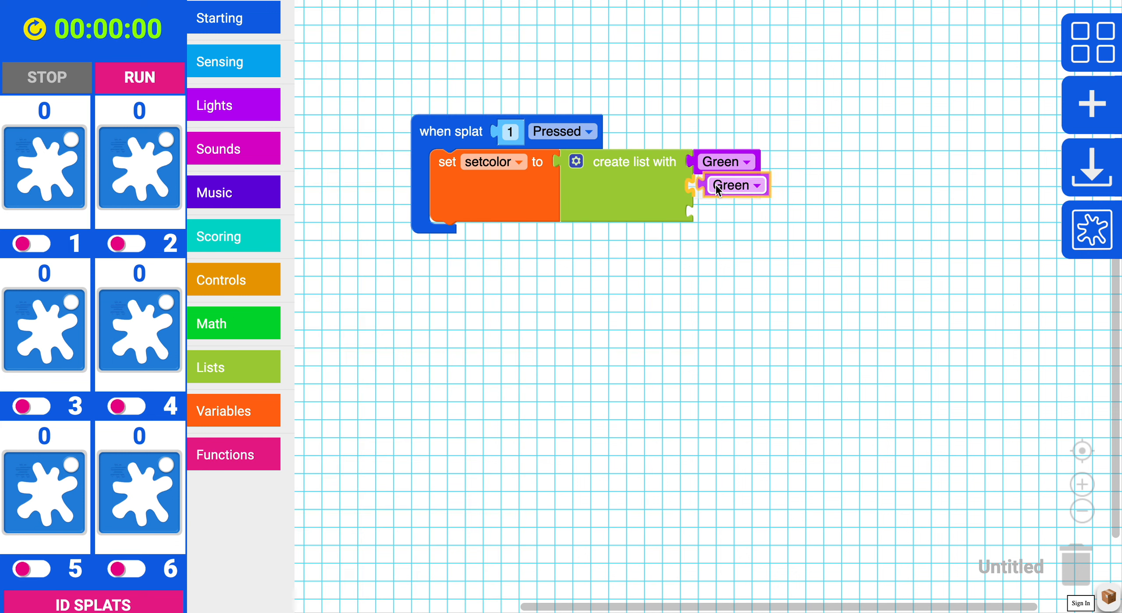
pyautogui.click(737, 185)
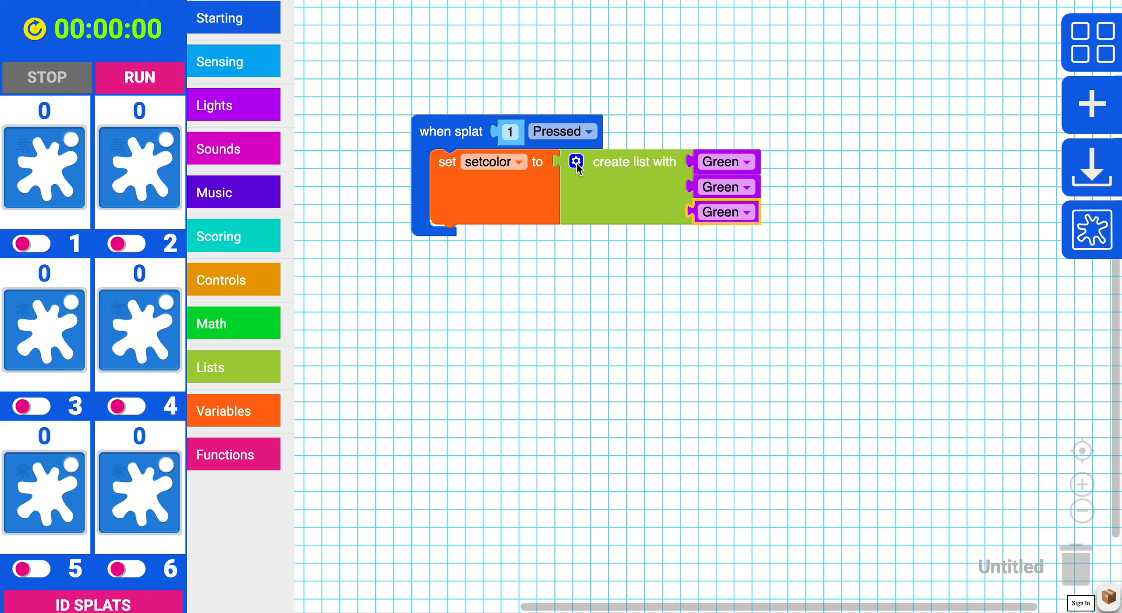
pyautogui.click(577, 160)
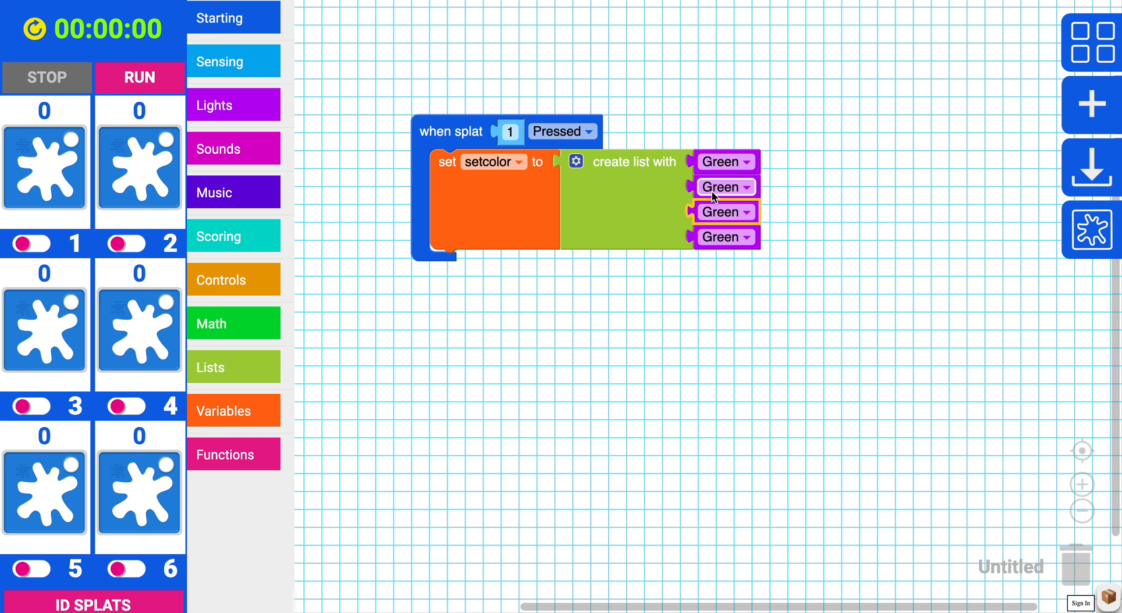
pyautogui.moveTo(737, 198)
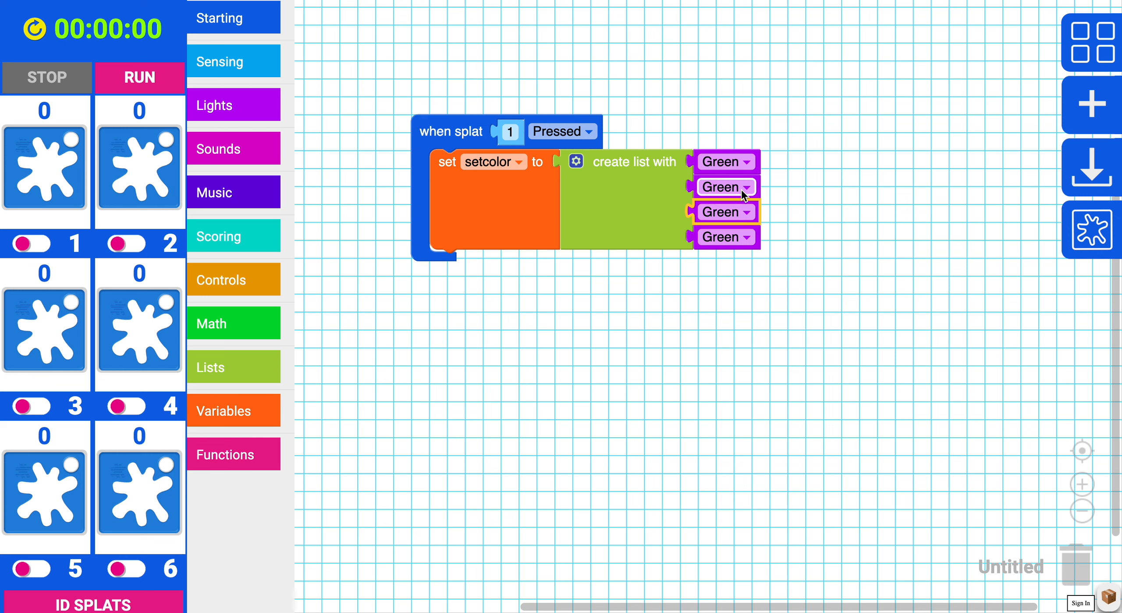
# Change the second, third and fourth list items to Blue, Red and Pink.
pyautogui.click(723, 187)
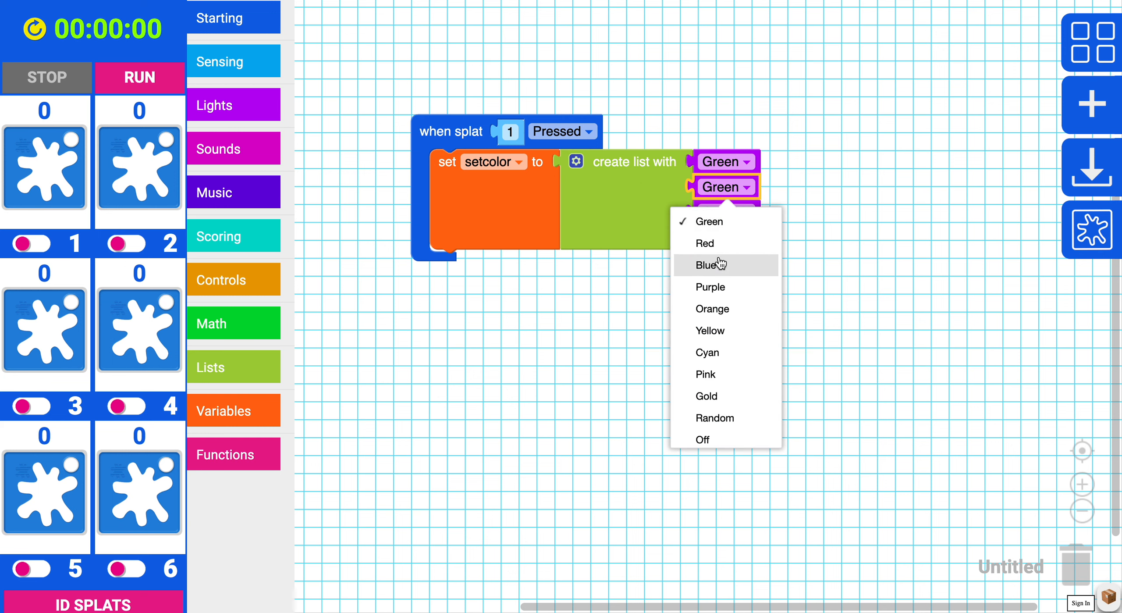
pyautogui.click(706, 264)
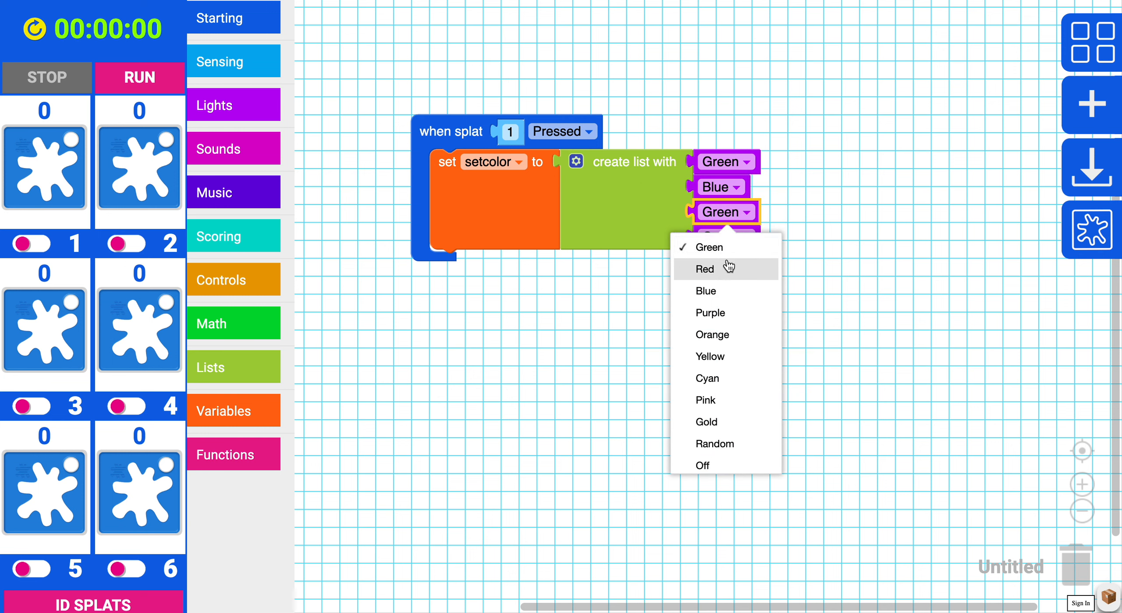
pyautogui.click(703, 268)
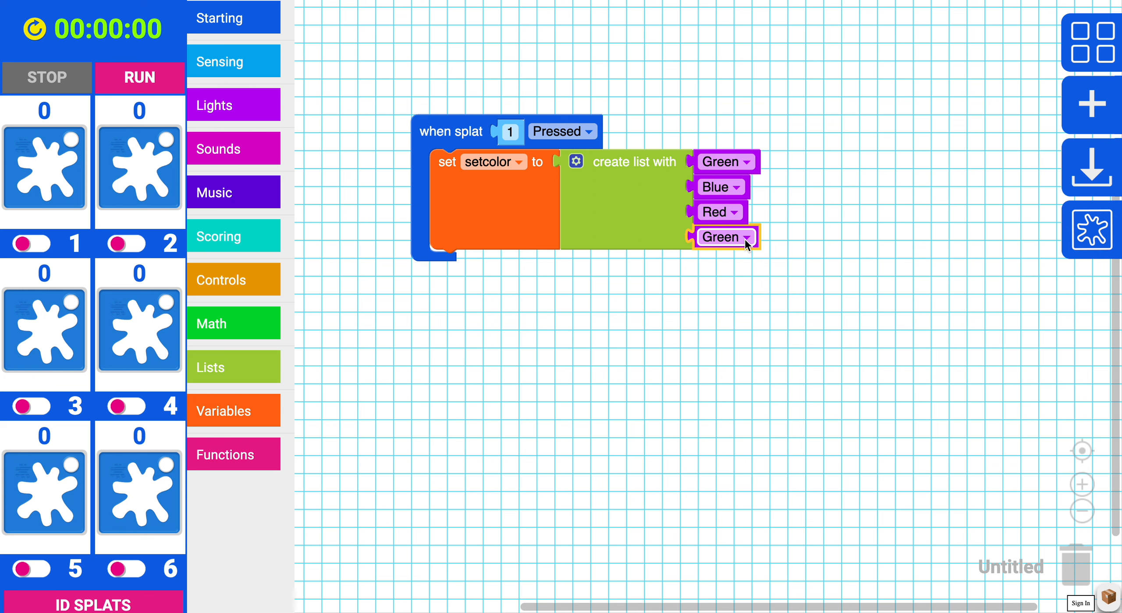
pyautogui.click(725, 236)
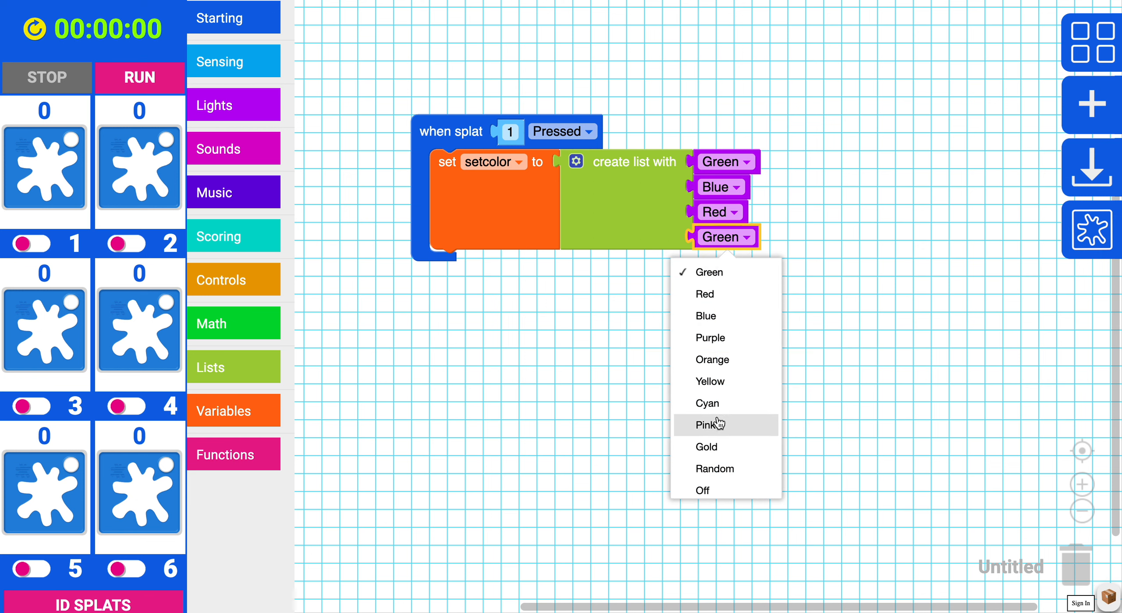
pyautogui.click(704, 423)
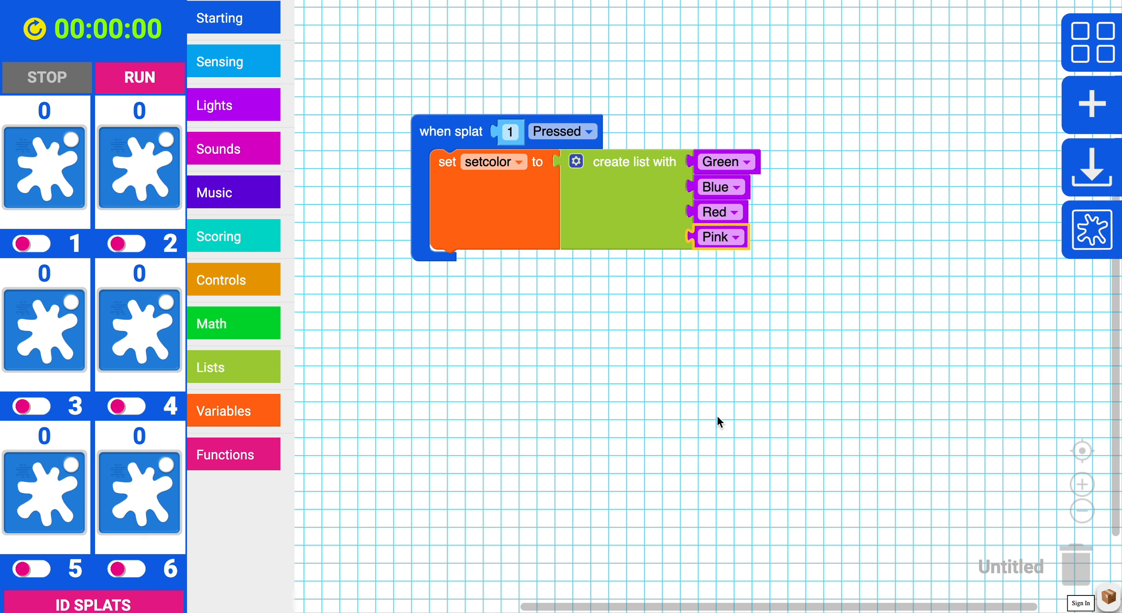
pyautogui.moveTo(411, 323)
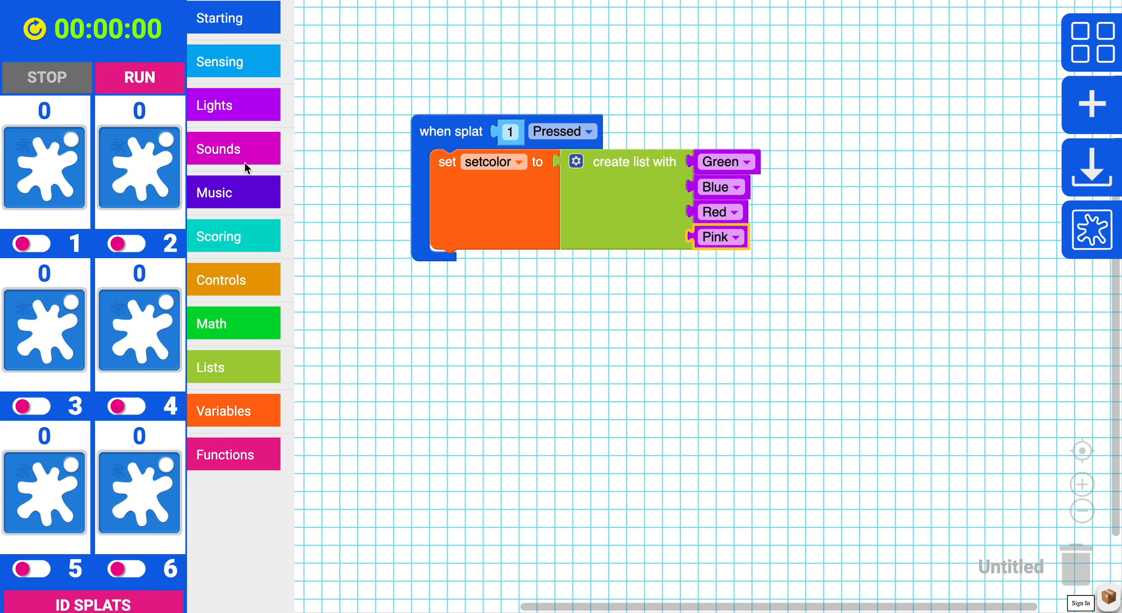
# Add a 'light splat 1 with color Green' block below the set setcolor block.
pyautogui.click(213, 104)
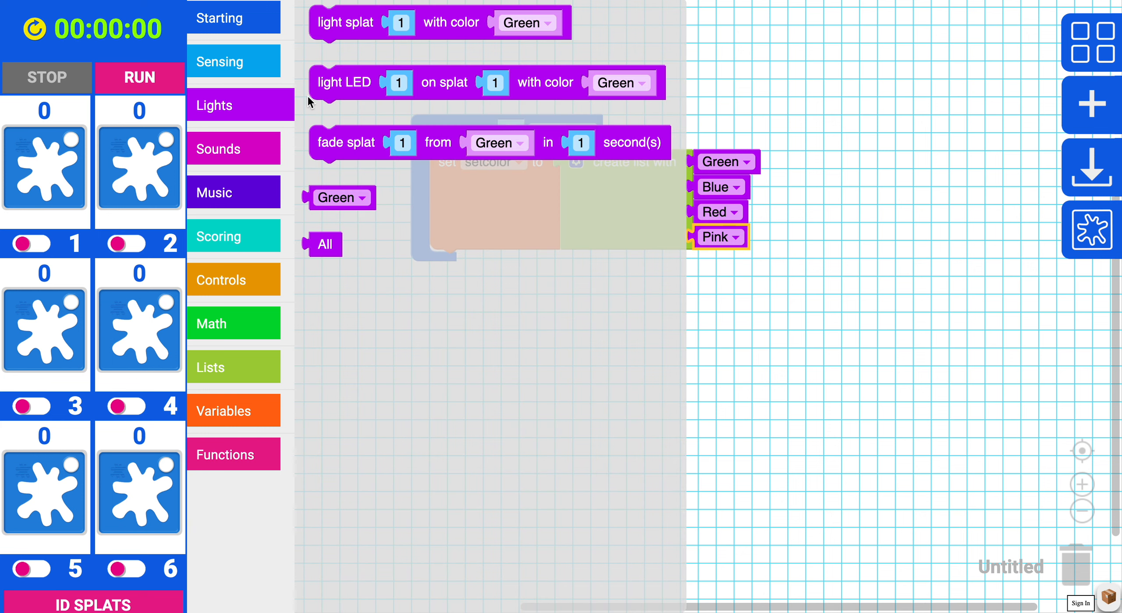
pyautogui.moveTo(344, 55)
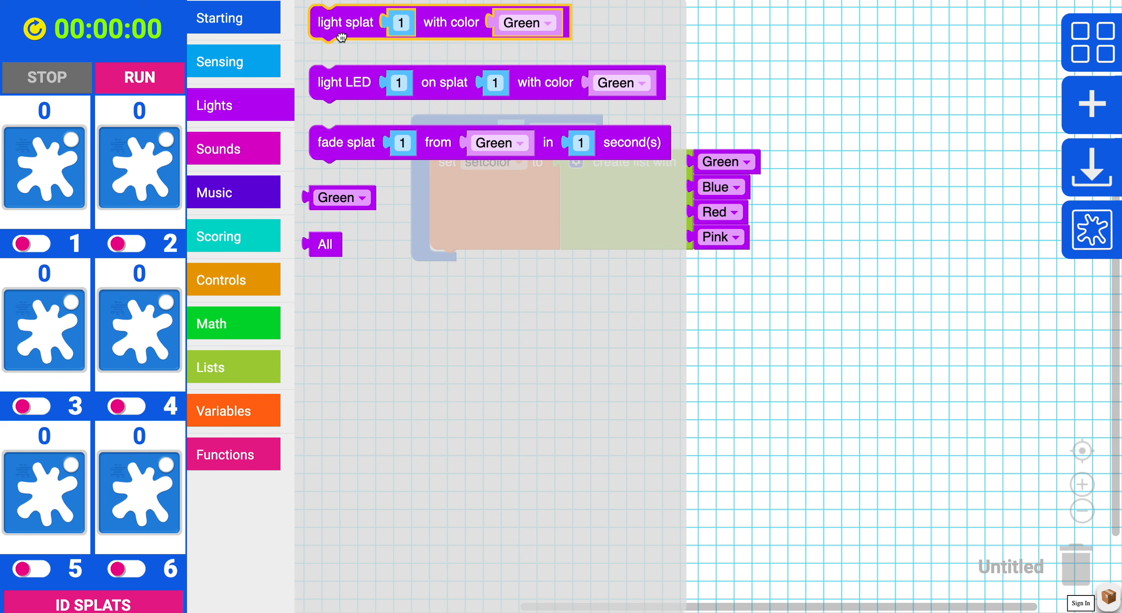
pyautogui.moveTo(347, 22); pyautogui.dragTo(471, 267)
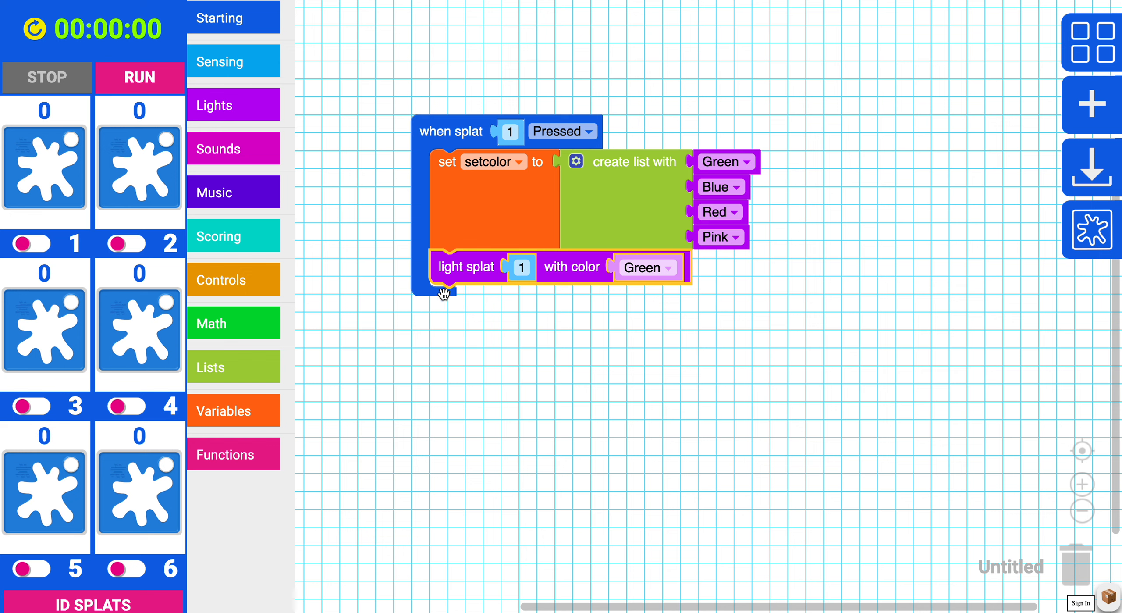
pyautogui.moveTo(263, 377)
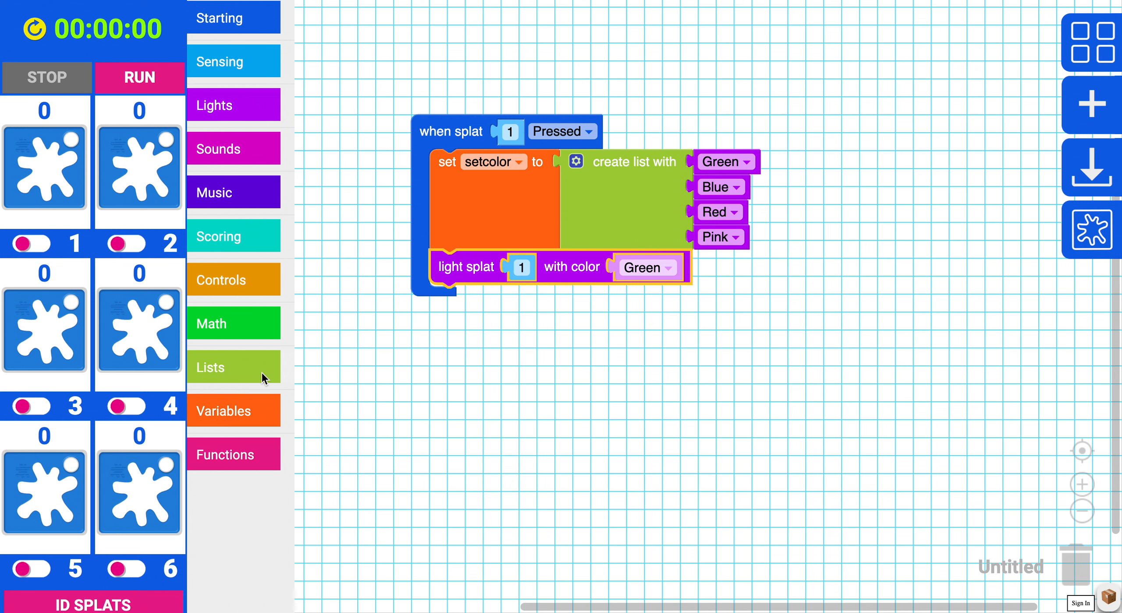
# Feed the light colour from an 'in list get #' block reading setcolor.
pyautogui.click(209, 367)
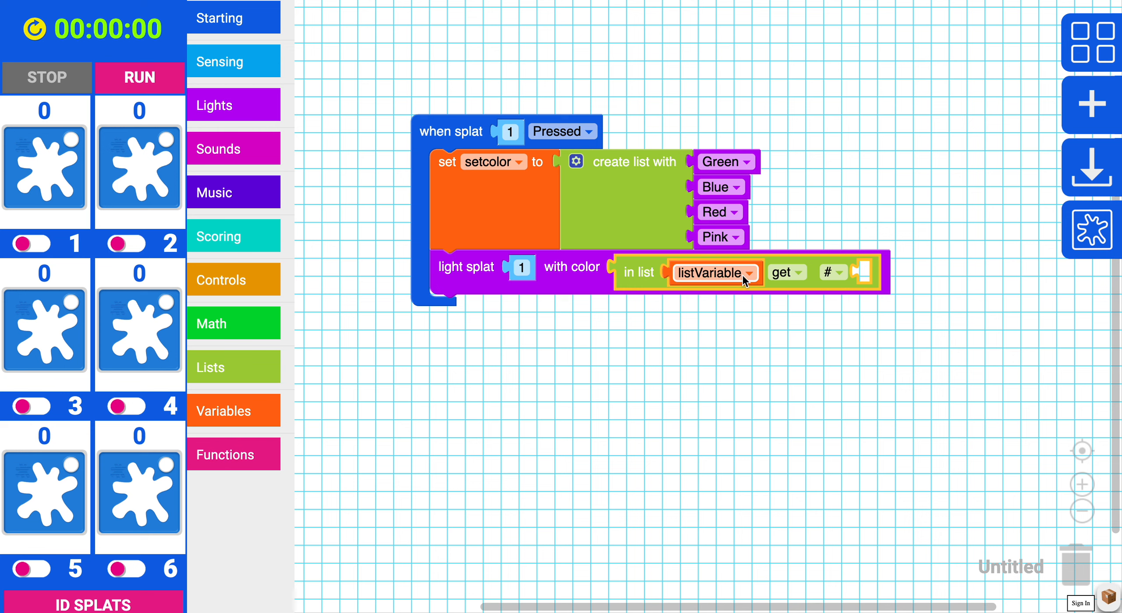
pyautogui.click(715, 272)
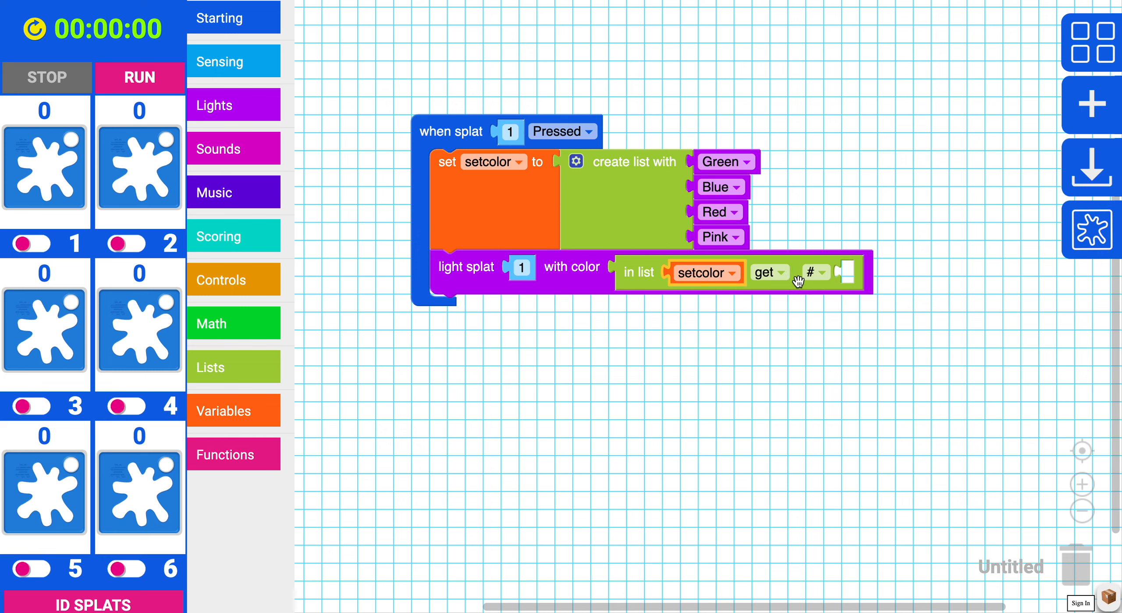
pyautogui.moveTo(814, 279)
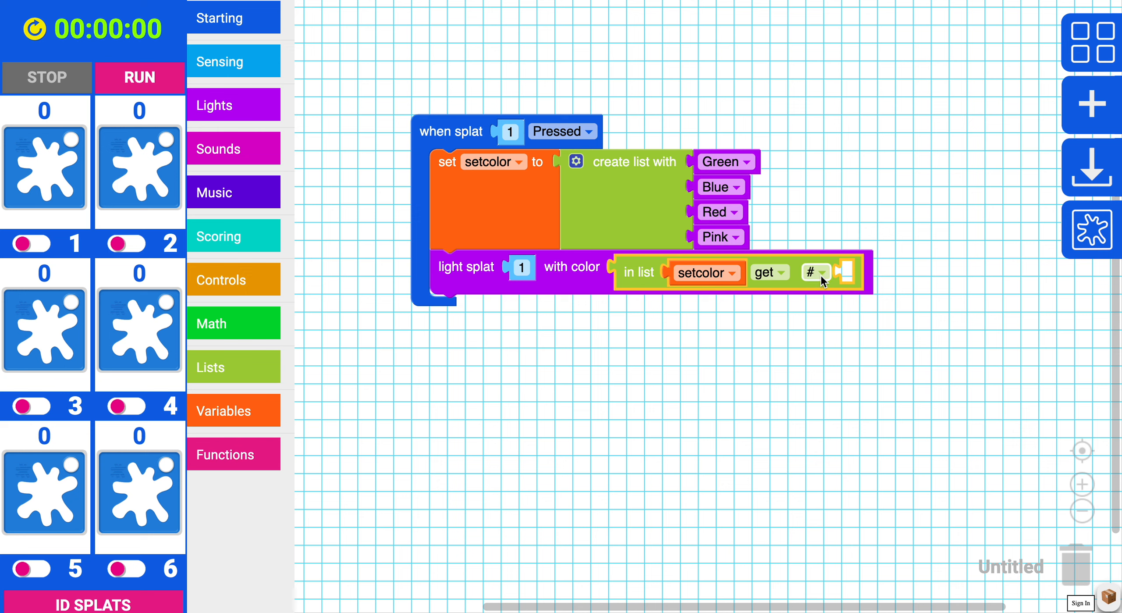
# Make the 'in list get' block pick a random item from setcolor.
pyautogui.click(814, 271)
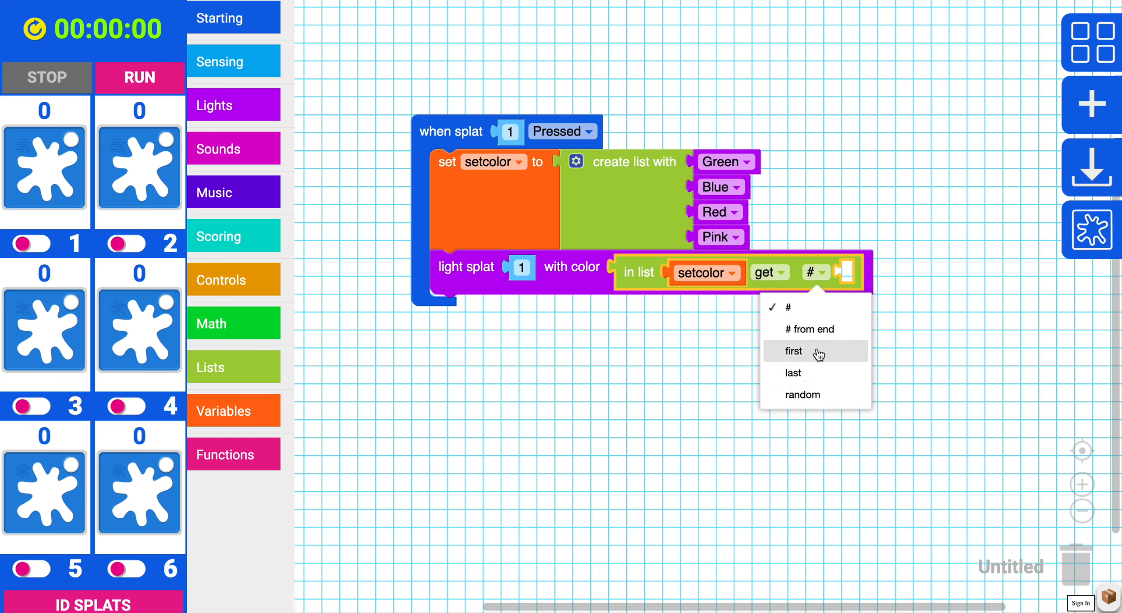
pyautogui.moveTo(811, 397)
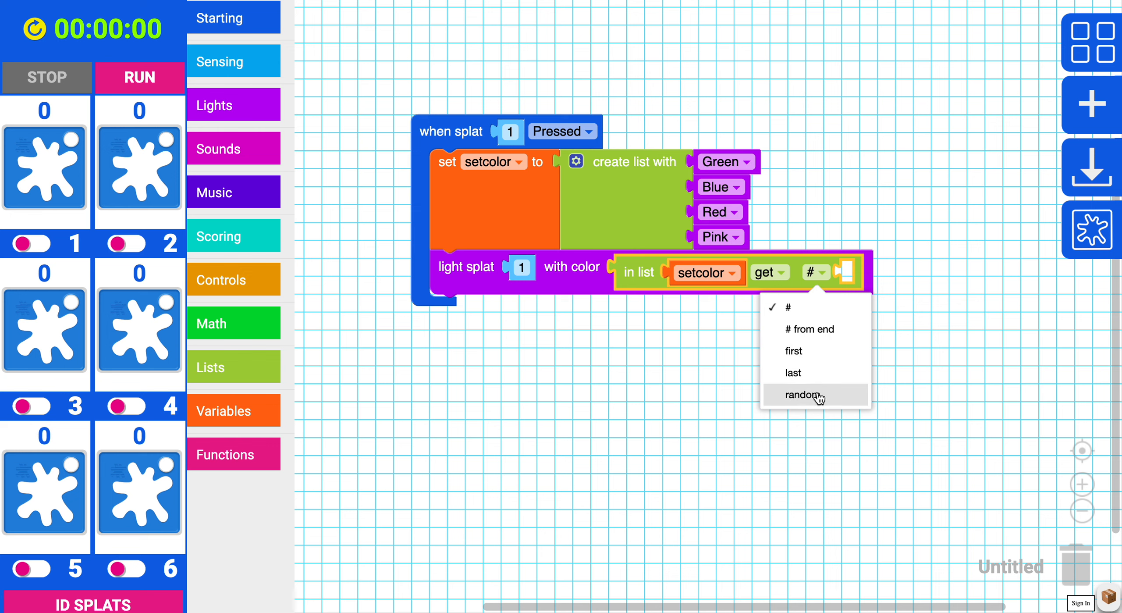
pyautogui.click(799, 394)
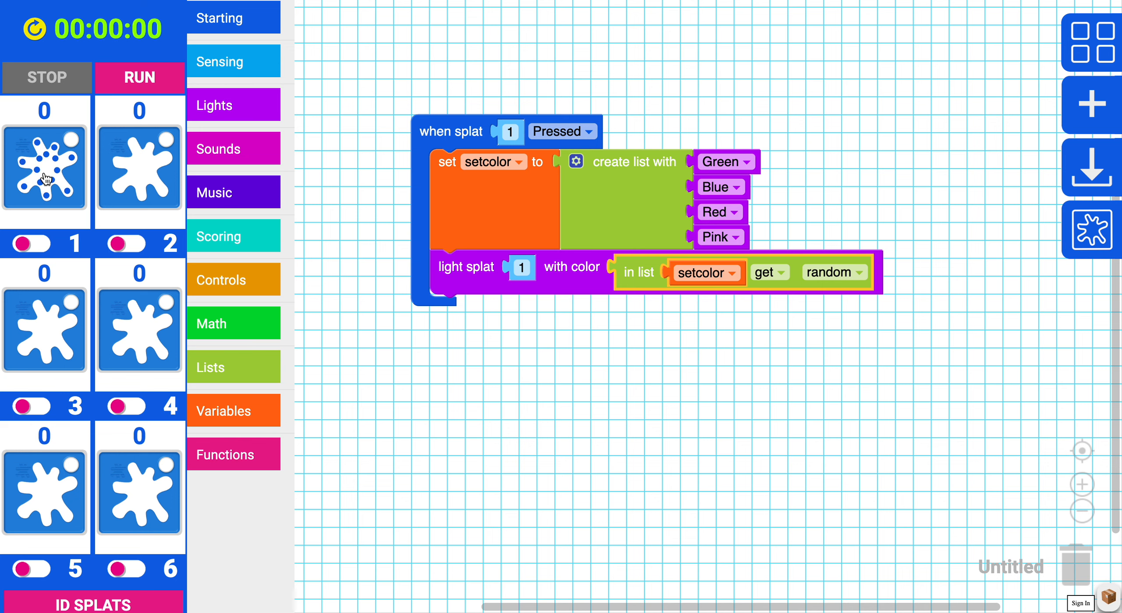
# Test the program by pressing virtual splat 1, which lights up green.
pyautogui.click(45, 168)
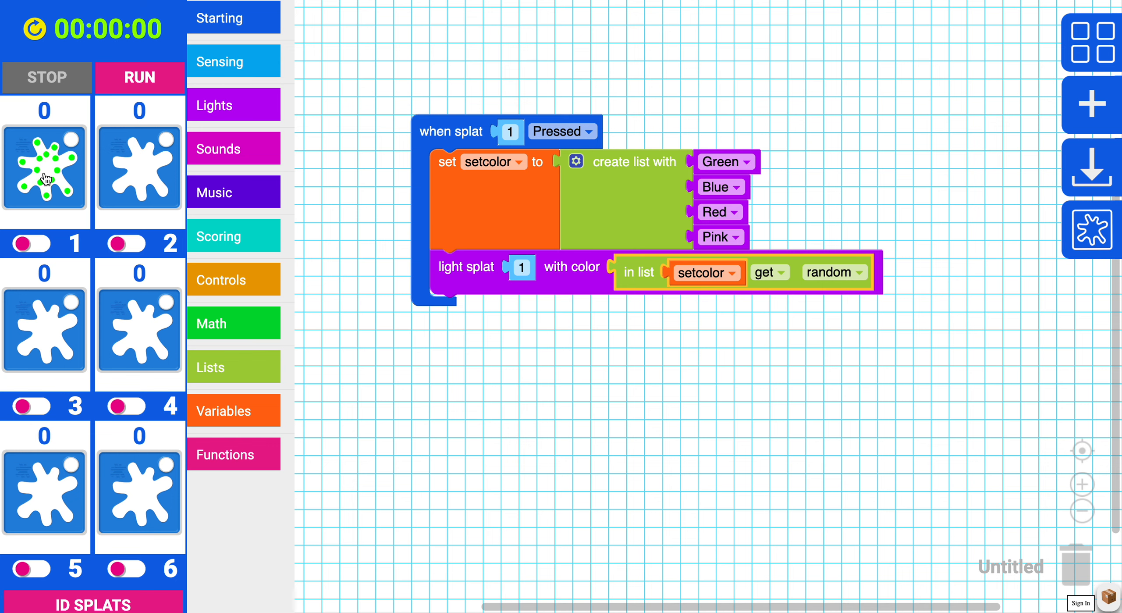